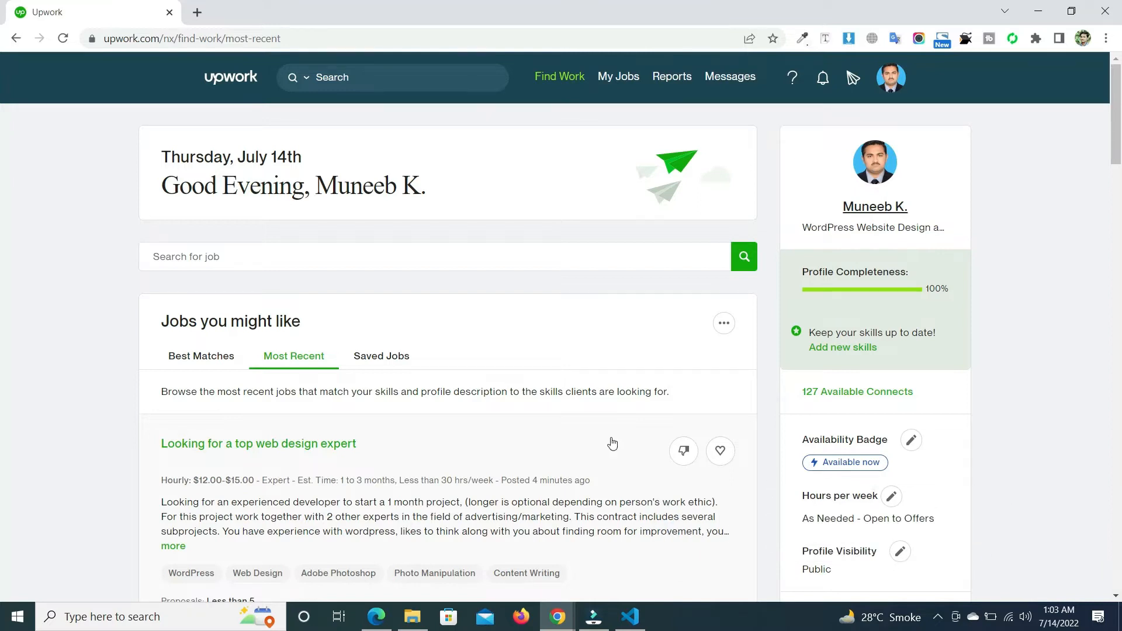
Step: Bring up the Edit Profile Visibility dialog from the Profile Visibility pencil, showing Public chosen
{"action": "scroll", "scroll_direction": "down", "scroll_amount": 3}
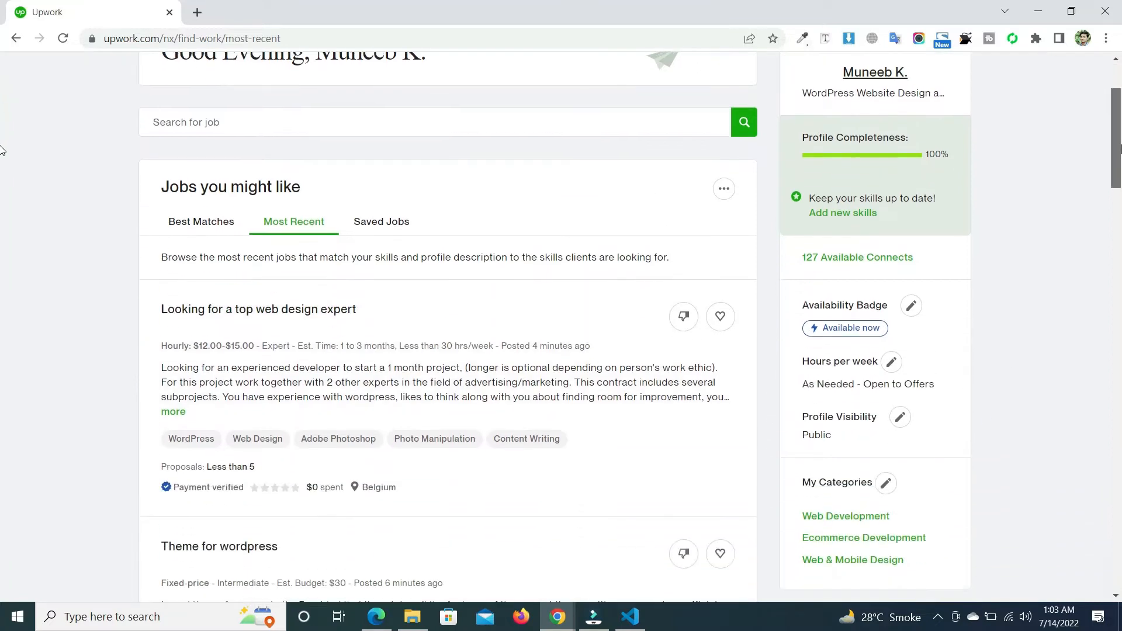
{"action": "scroll", "scroll_direction": "down", "scroll_amount": 3}
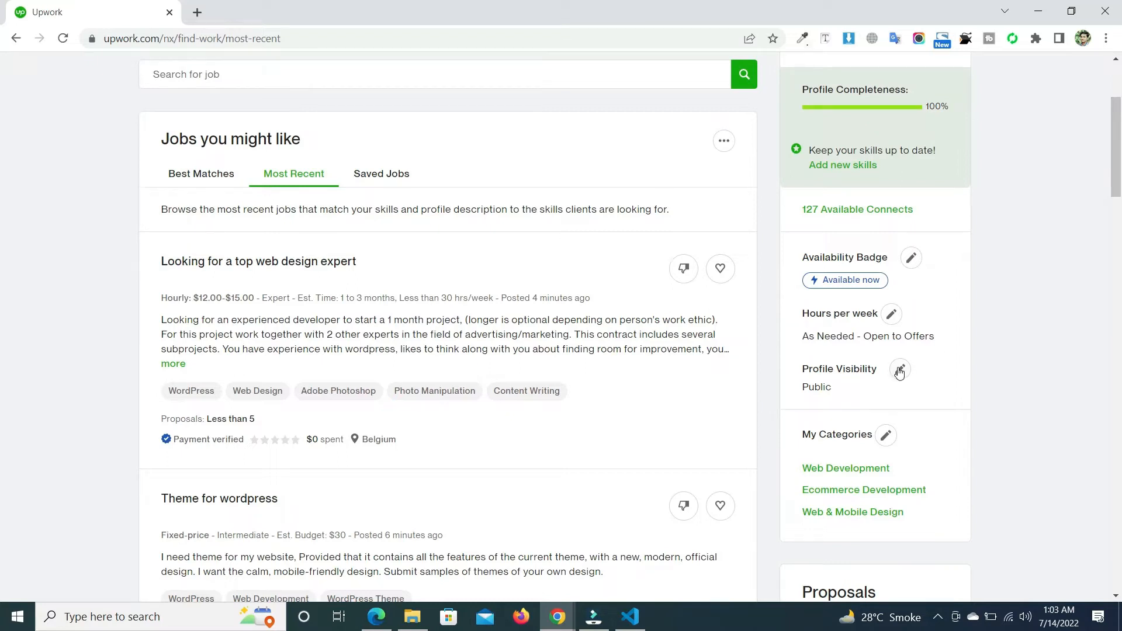
{"action": "left_click", "coordinate": [899, 371]}
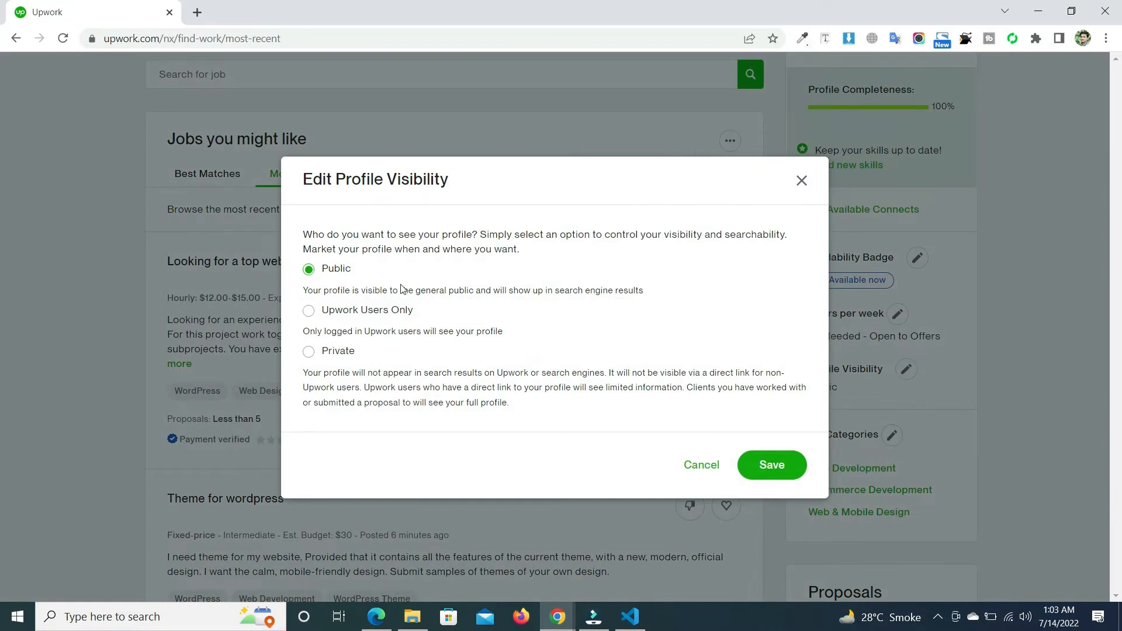
{"action": "mouse_move", "coordinate": [371, 294]}
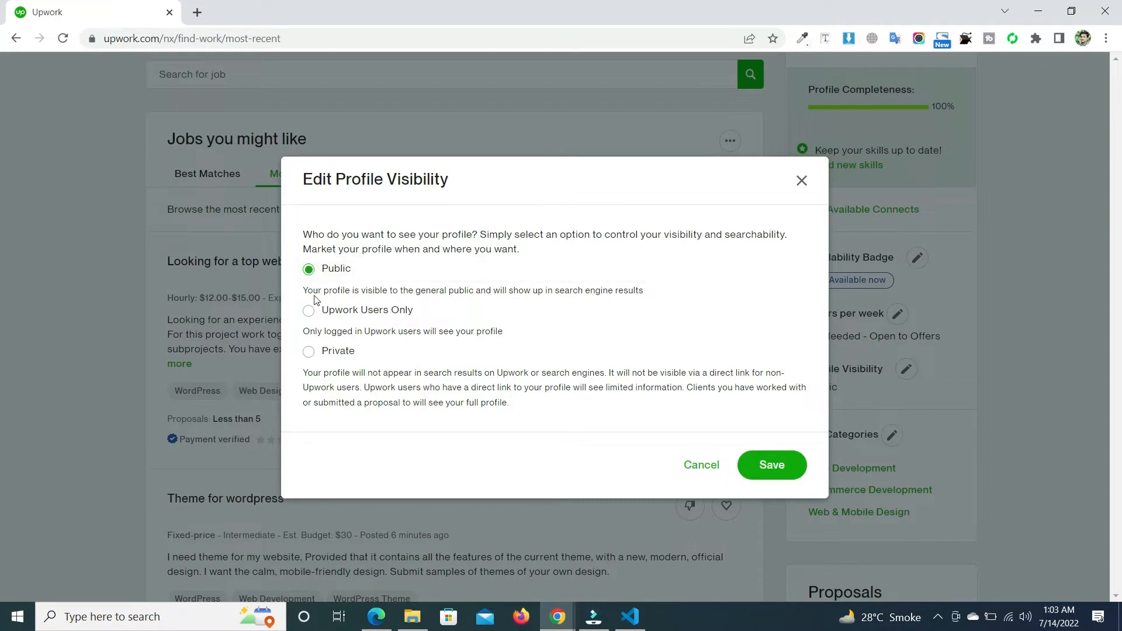
{"action": "mouse_move", "coordinate": [471, 295]}
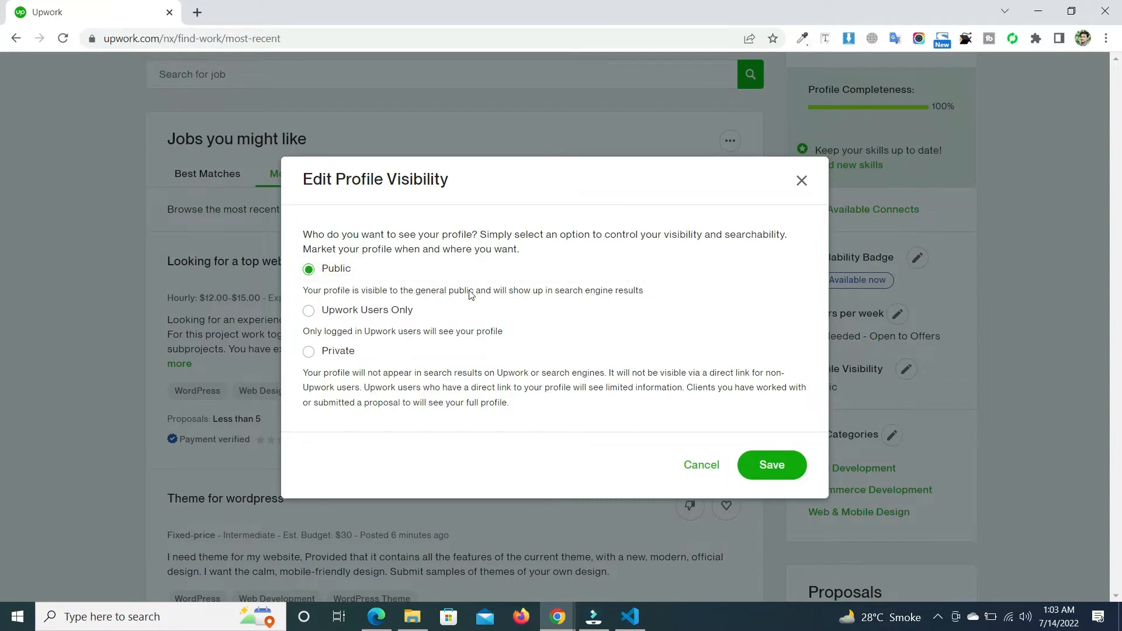
{"action": "mouse_move", "coordinate": [579, 296]}
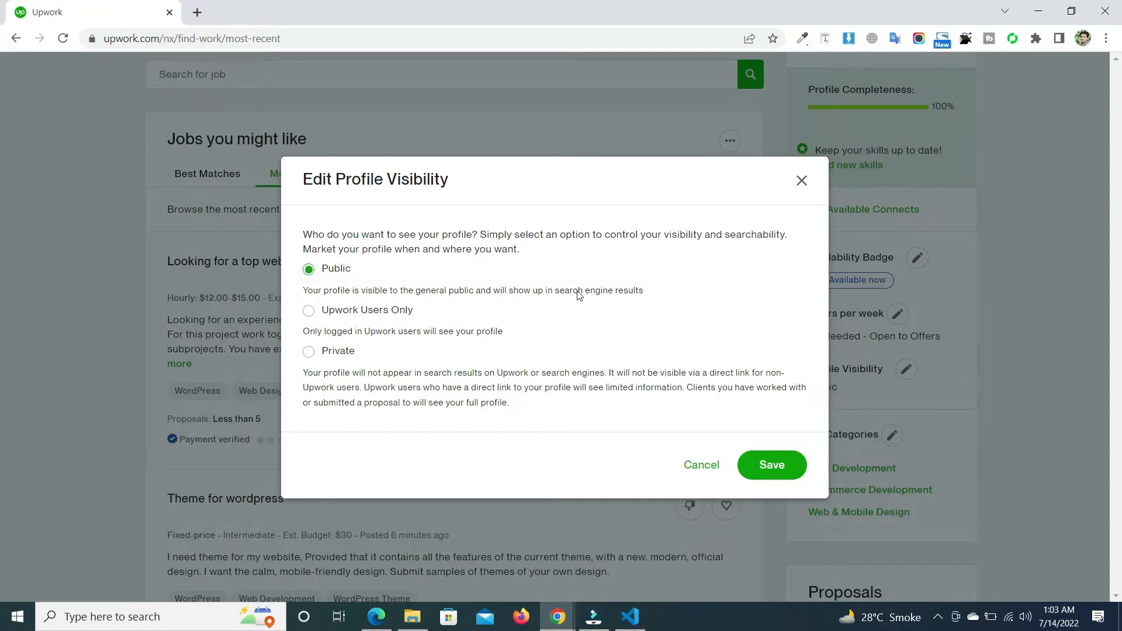
{"action": "mouse_move", "coordinate": [367, 314]}
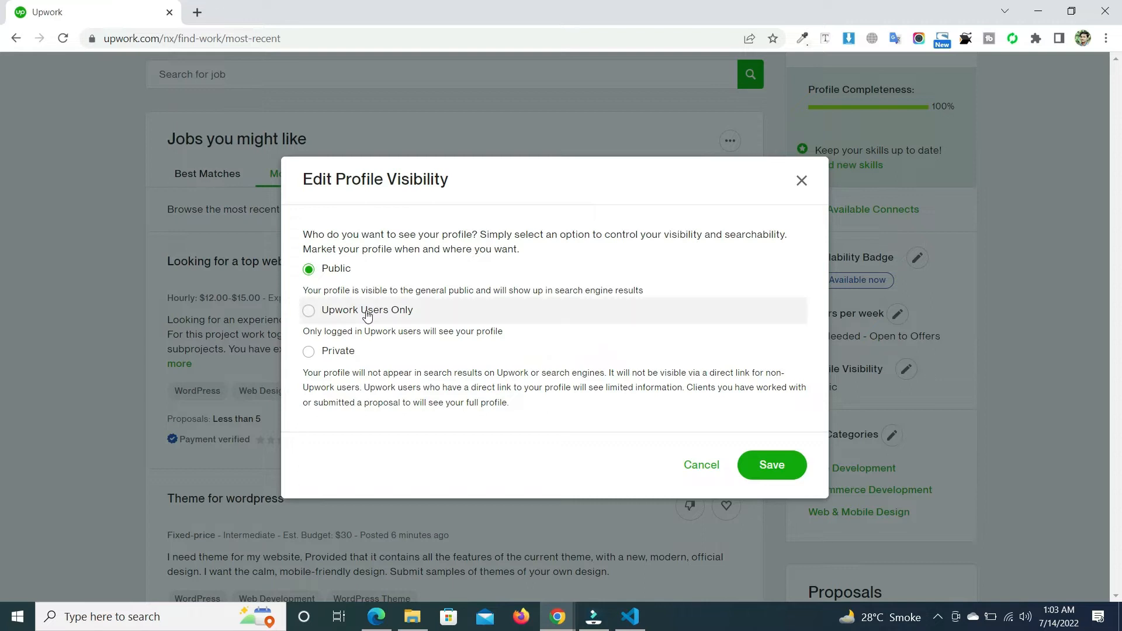
{"action": "mouse_move", "coordinate": [368, 327]}
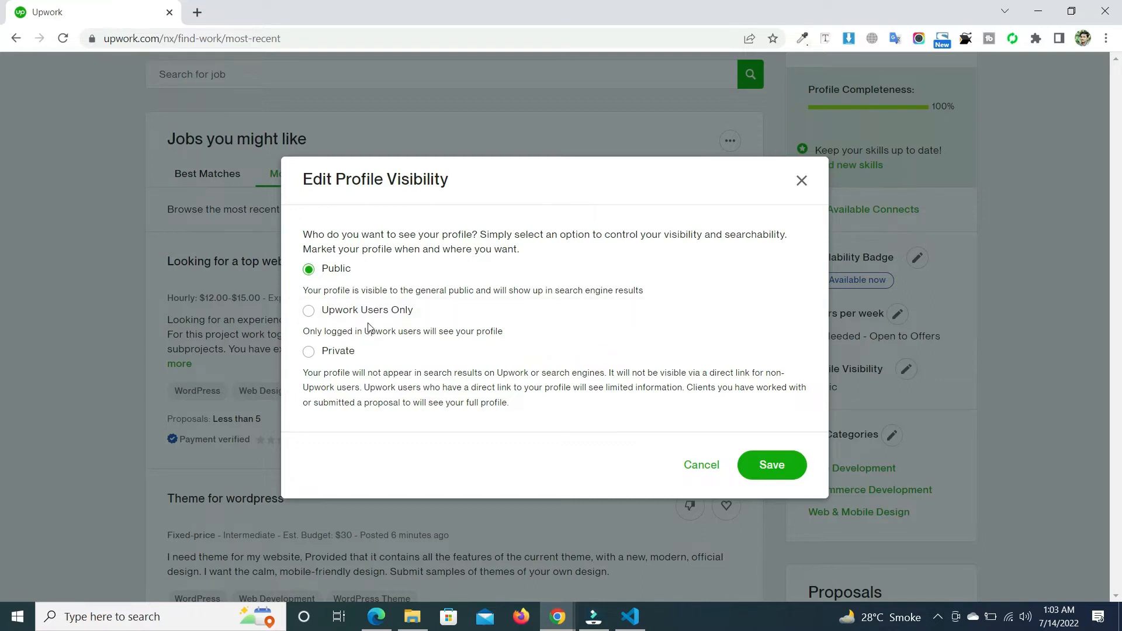
{"action": "mouse_move", "coordinate": [356, 333]}
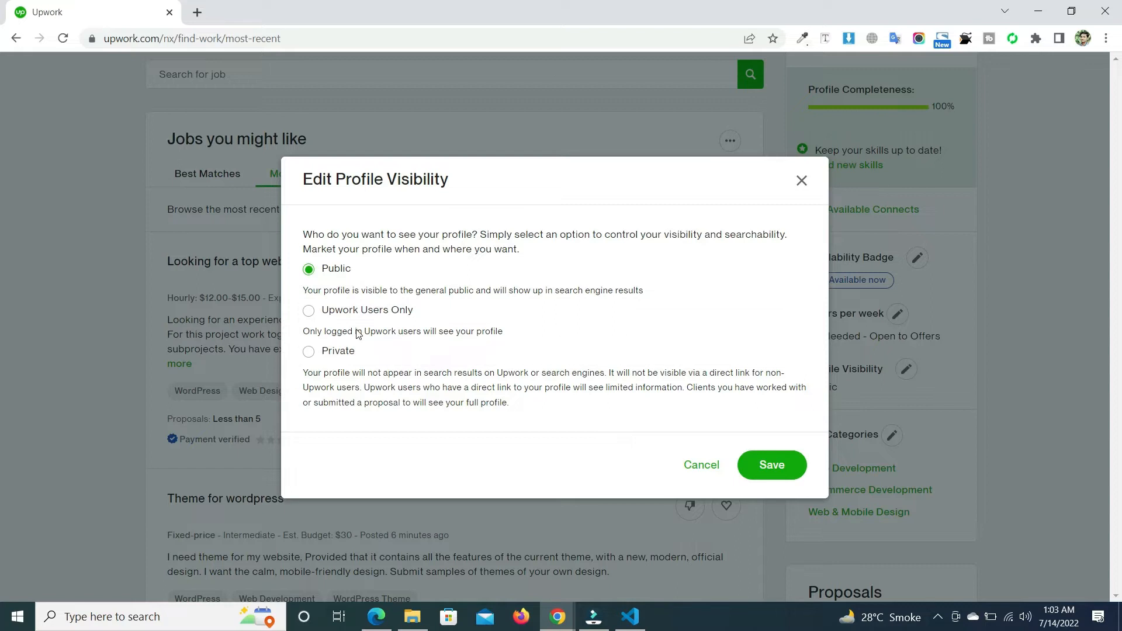
{"action": "mouse_move", "coordinate": [420, 337]}
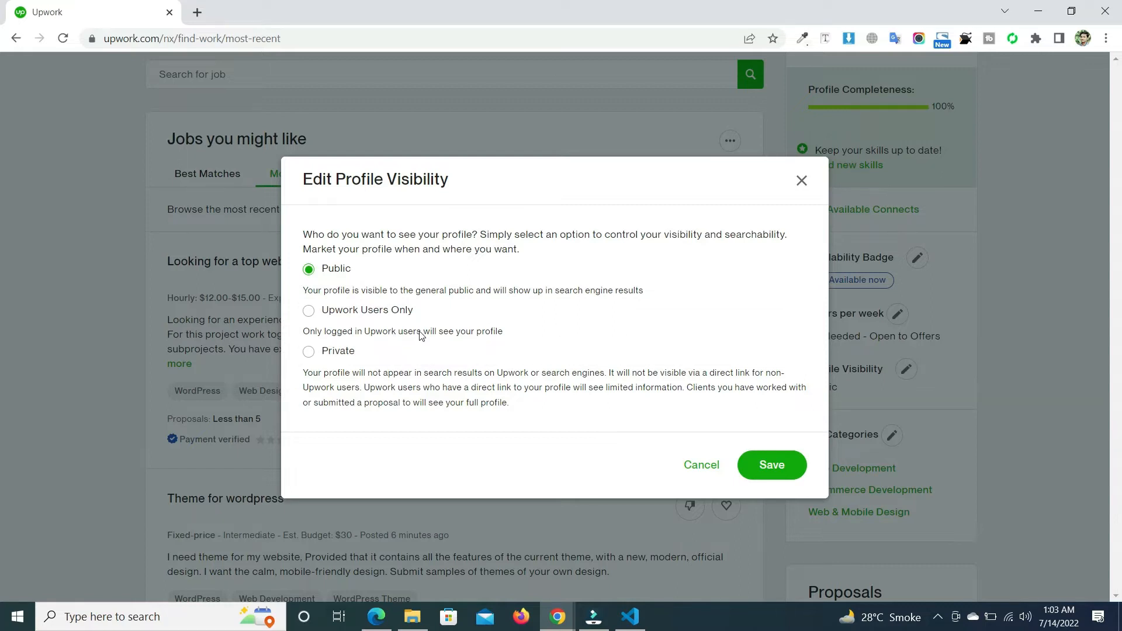
{"action": "mouse_move", "coordinate": [473, 337]}
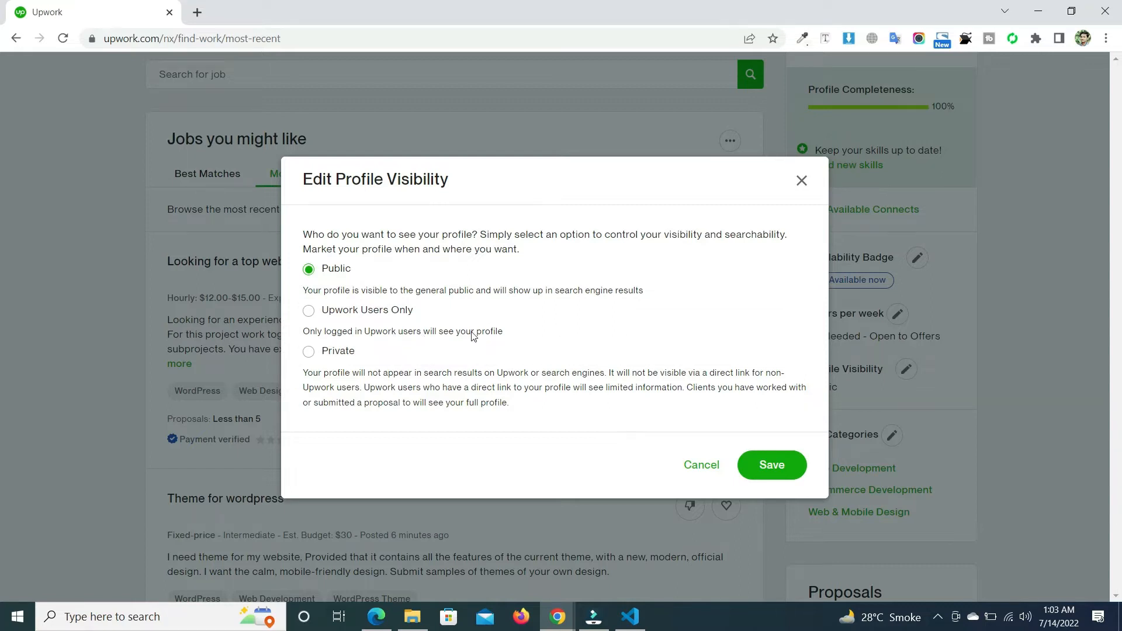
{"action": "mouse_move", "coordinate": [317, 355]}
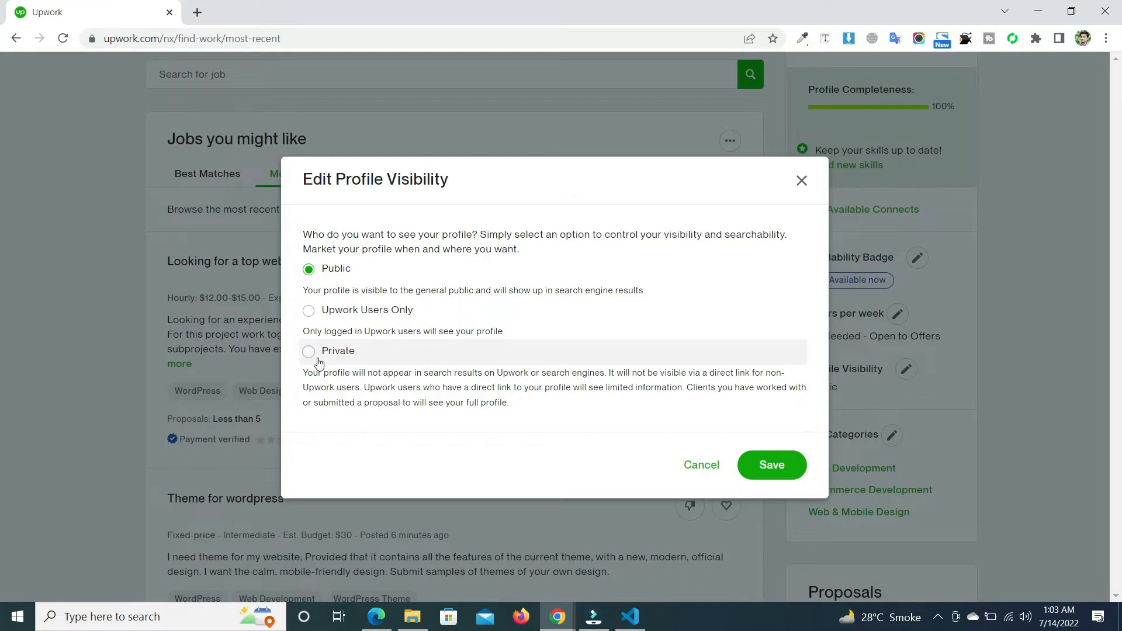
{"action": "mouse_move", "coordinate": [410, 376]}
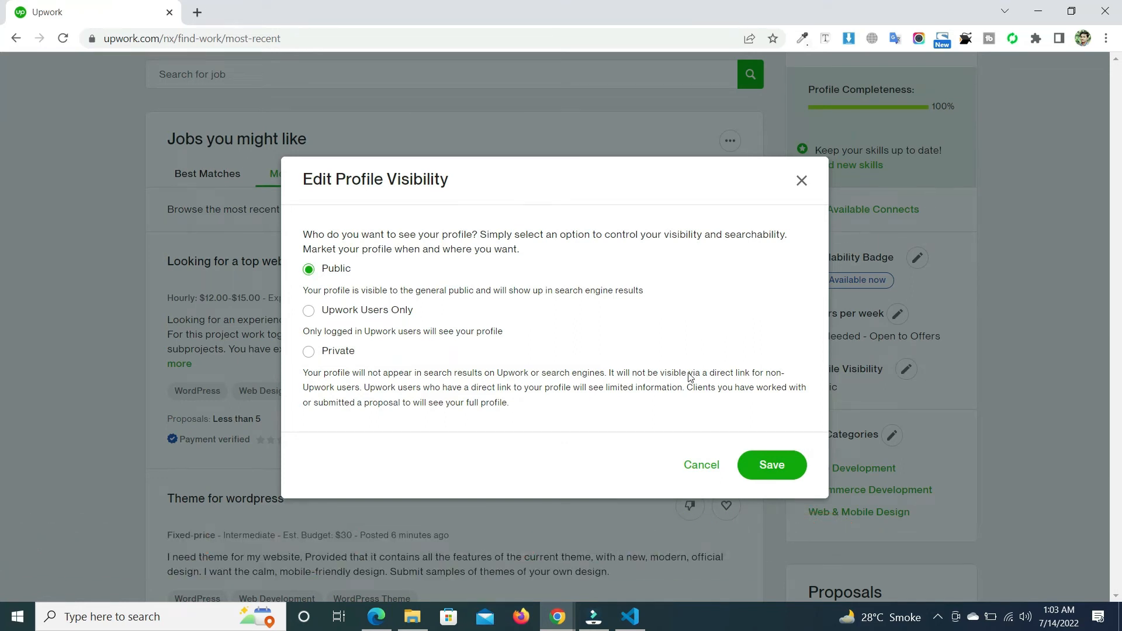
{"action": "mouse_move", "coordinate": [381, 409]}
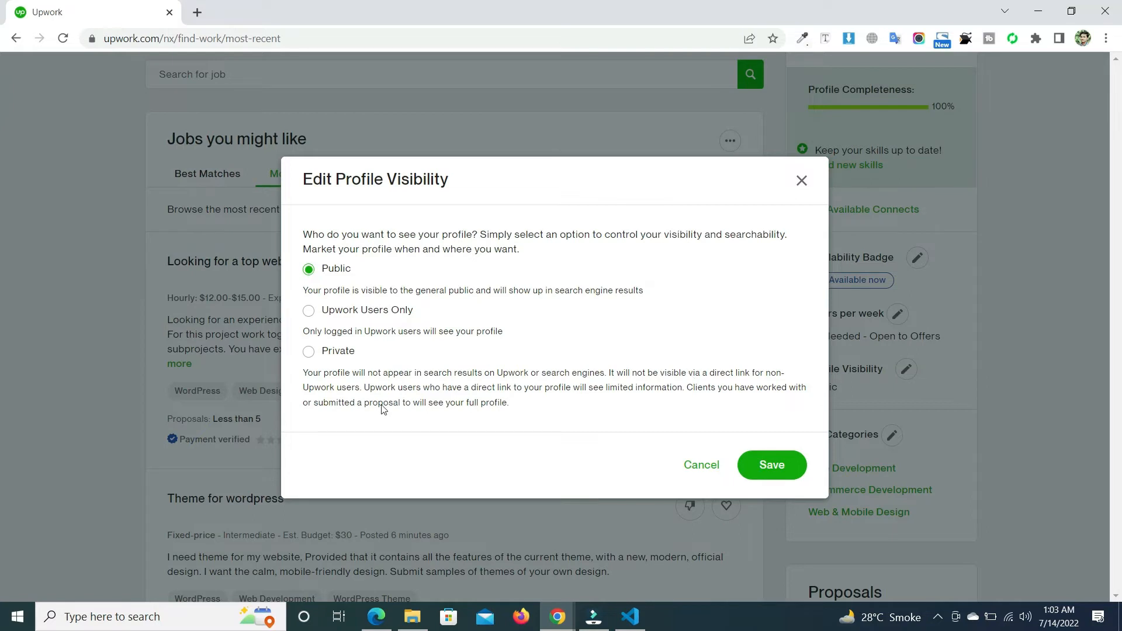
{"action": "mouse_move", "coordinate": [502, 381]}
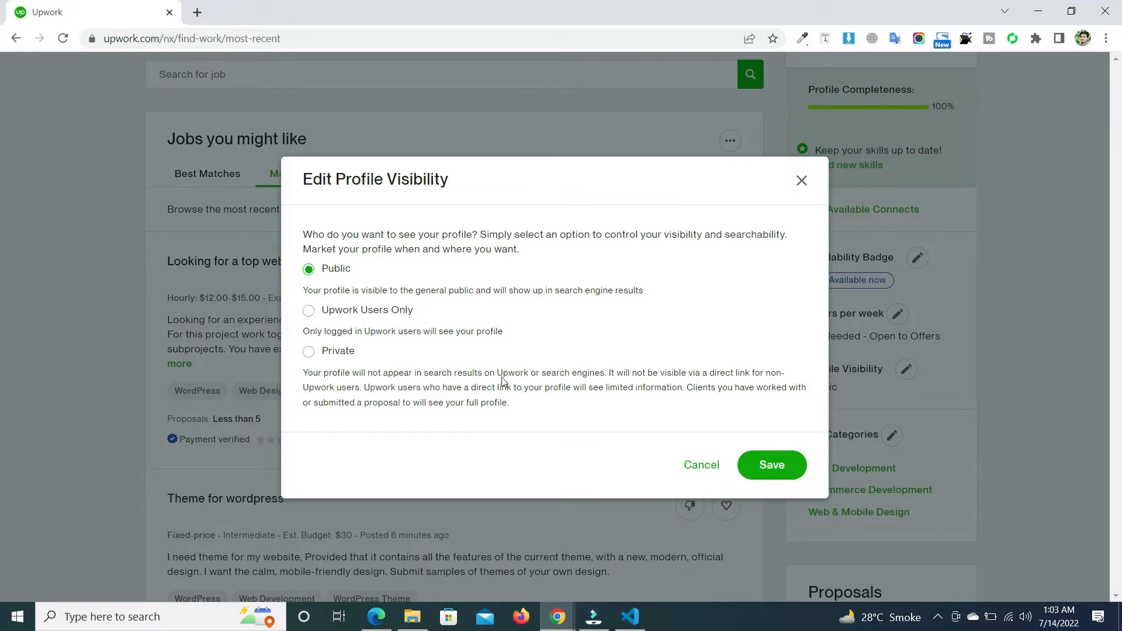
{"action": "mouse_move", "coordinate": [594, 397]}
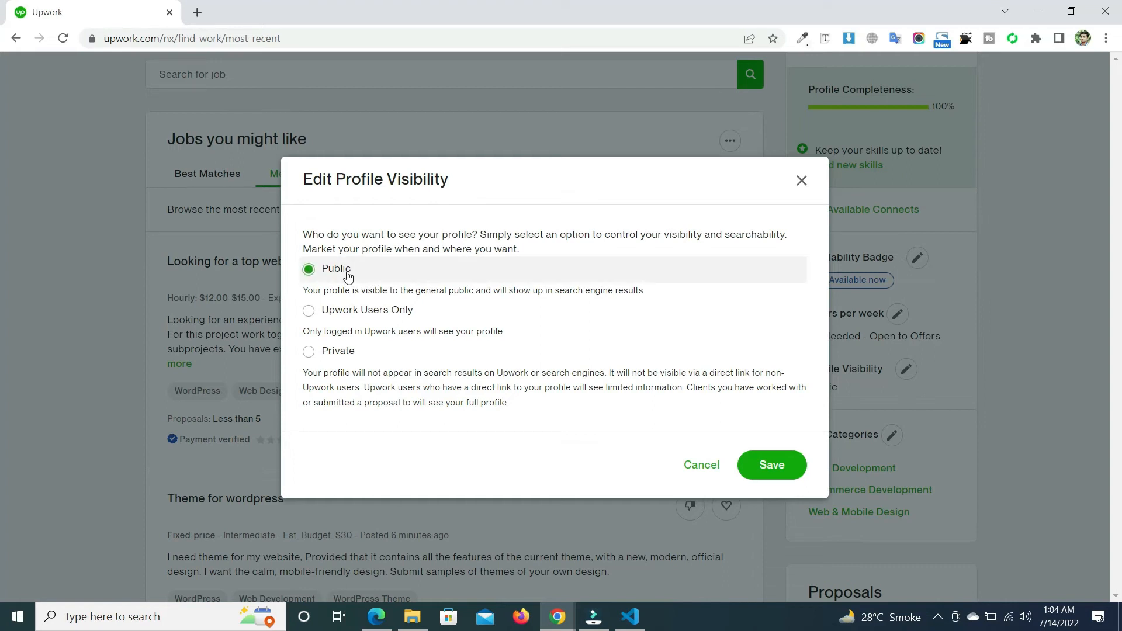
{"action": "mouse_move", "coordinate": [351, 314]}
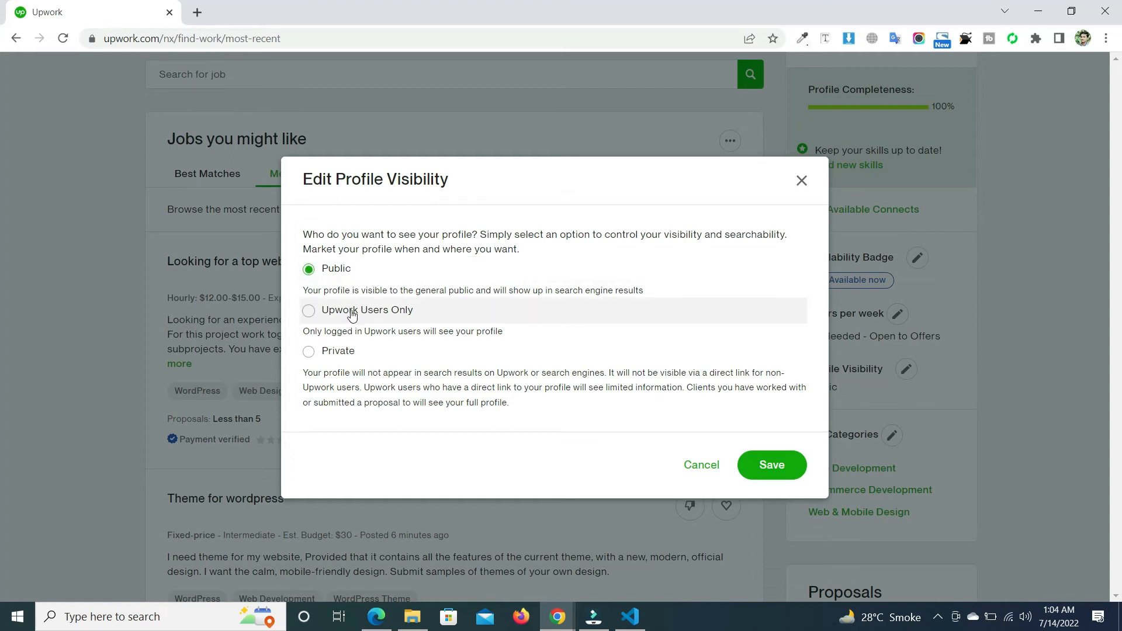
{"action": "mouse_move", "coordinate": [352, 323]}
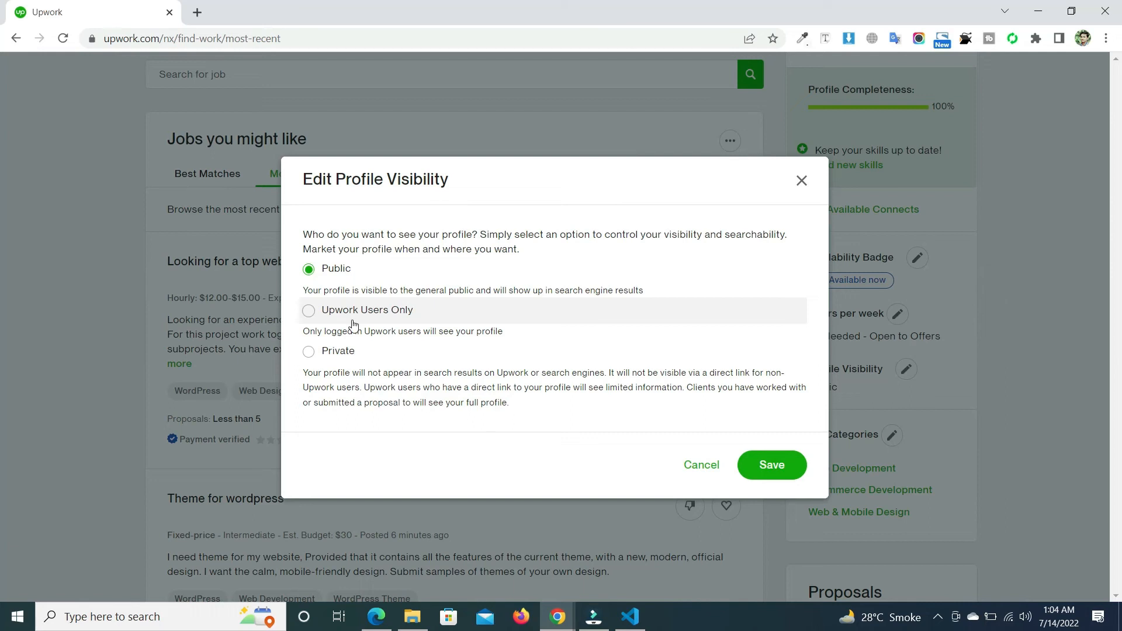
{"action": "mouse_move", "coordinate": [359, 401]}
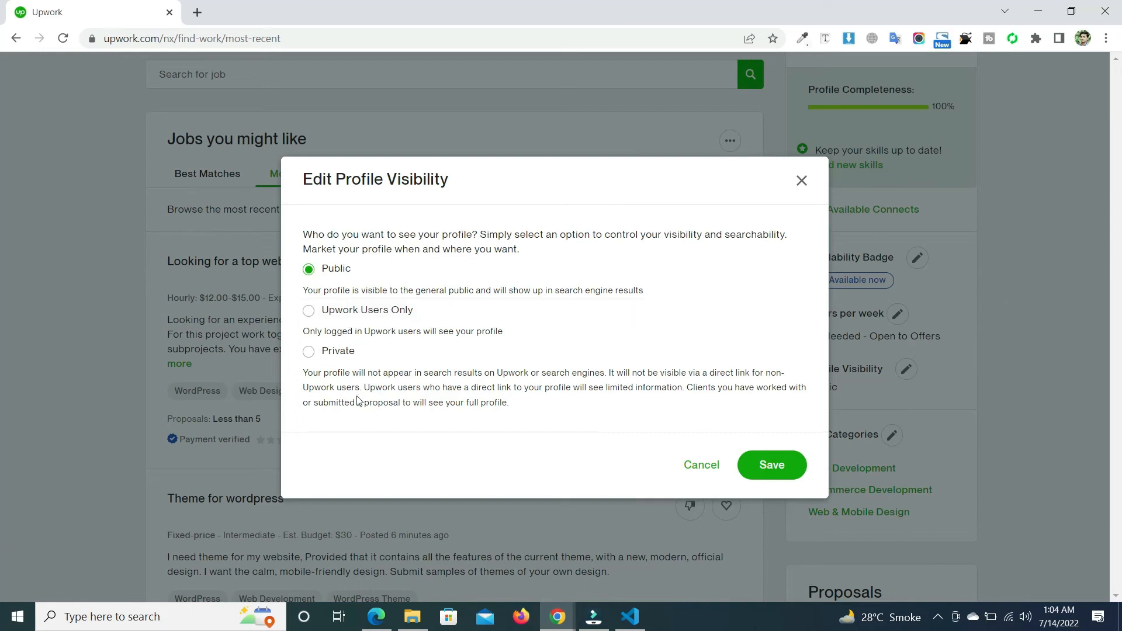
{"action": "mouse_move", "coordinate": [319, 350]}
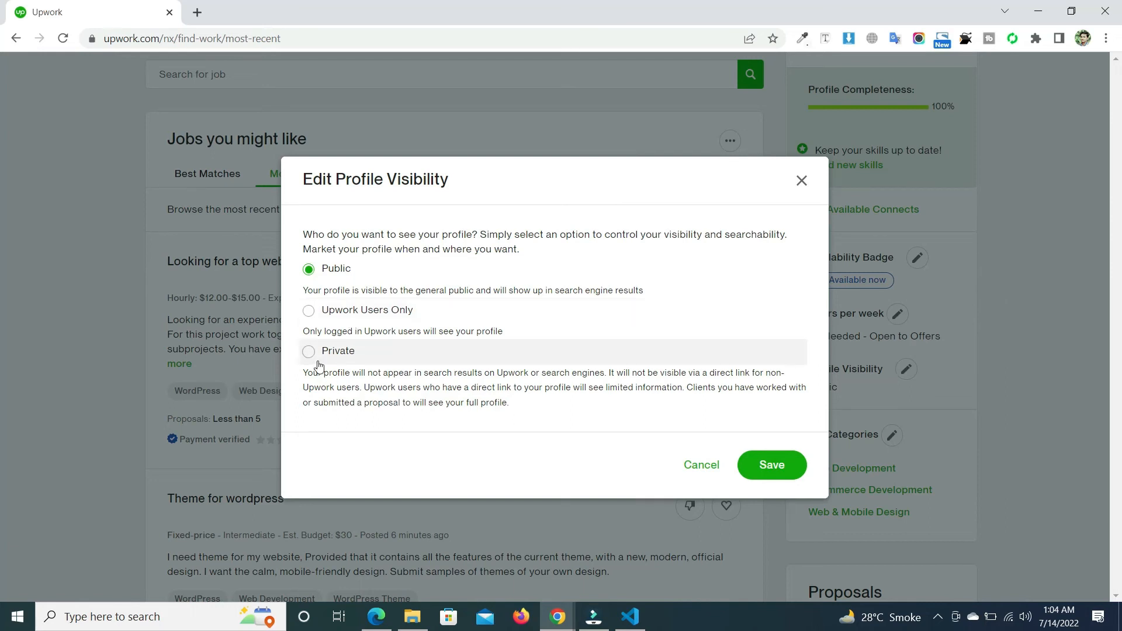
{"action": "mouse_move", "coordinate": [580, 497]}
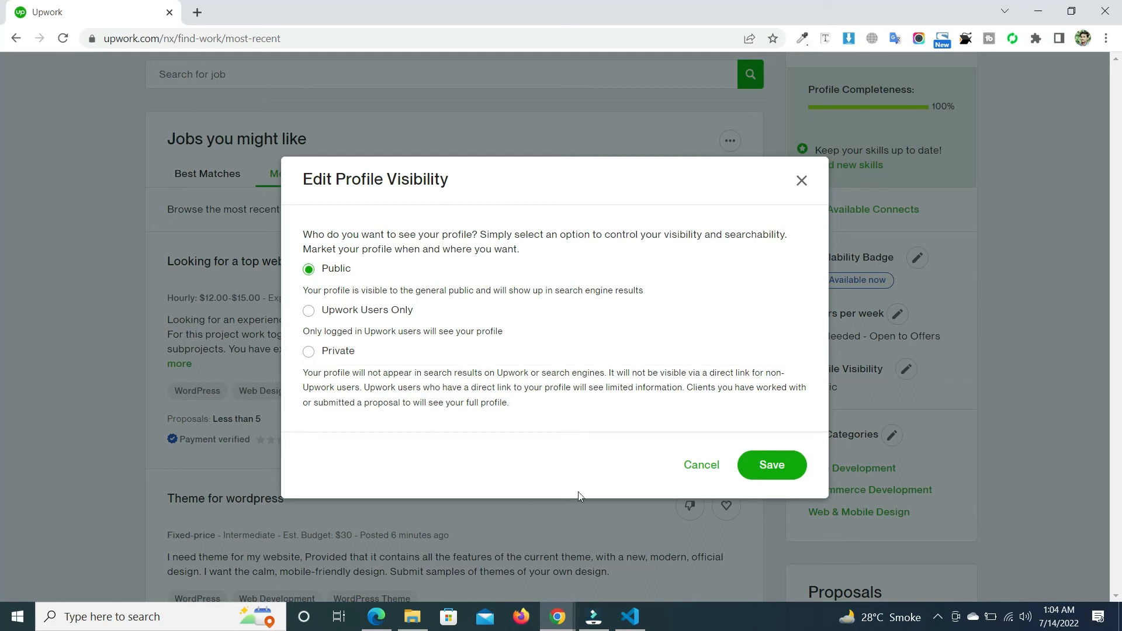
Step: Save Public as the profile visibility and return to the job feed
{"action": "left_click", "coordinate": [772, 464]}
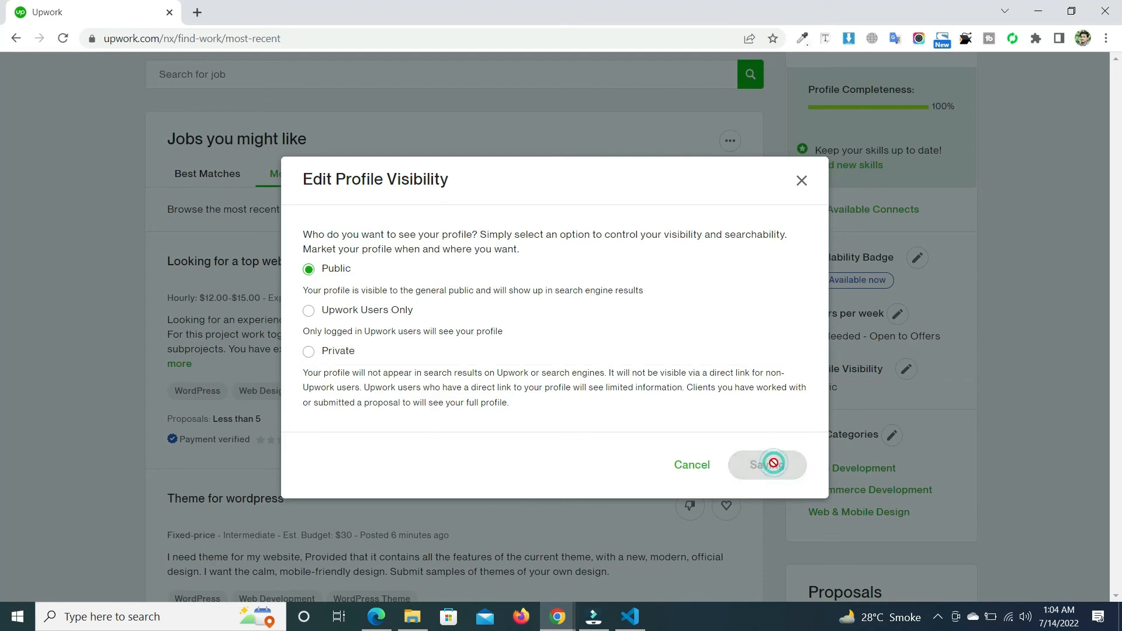
{"action": "left_click", "coordinate": [767, 464]}
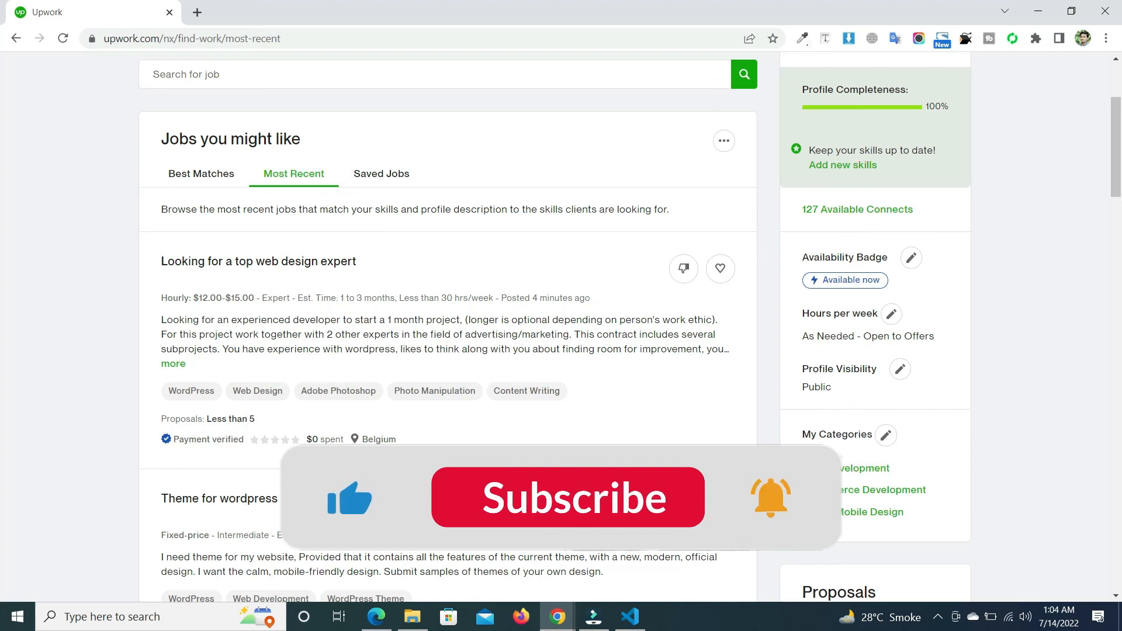
{"action": "left_click", "coordinate": [568, 498]}
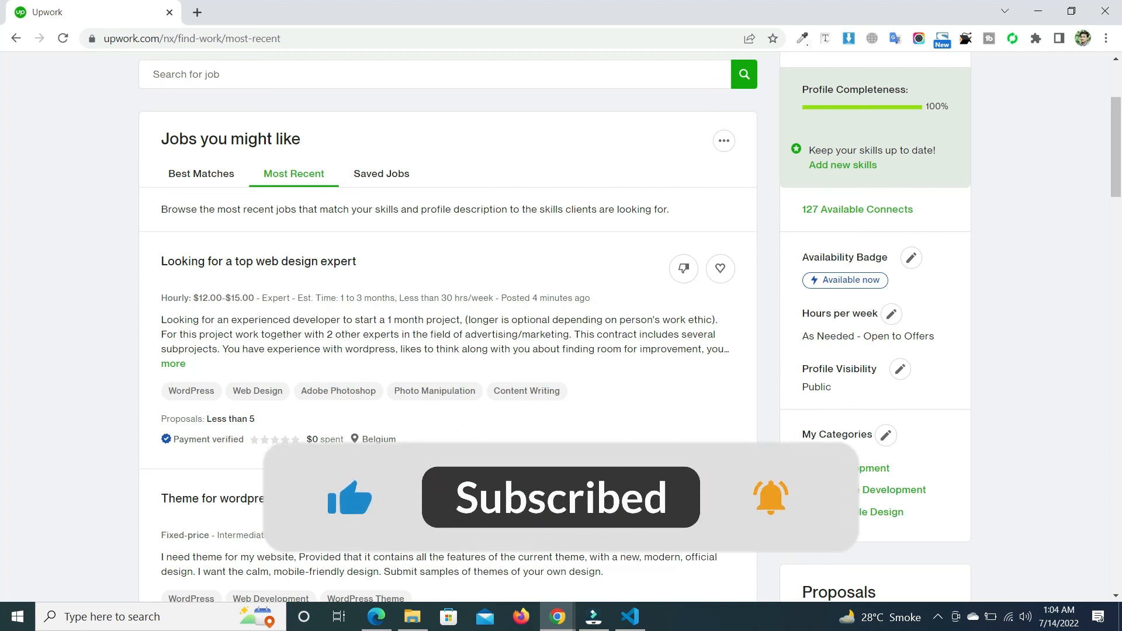